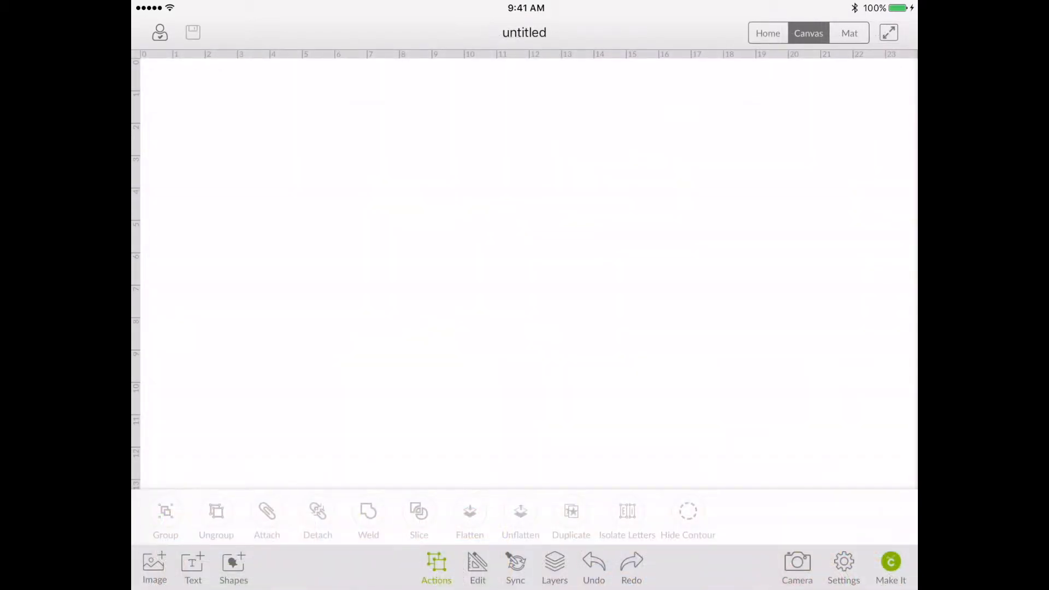
Step: Add a dark grey square, move it to the top-left and enlarge it to about 7 in
click(233, 569)
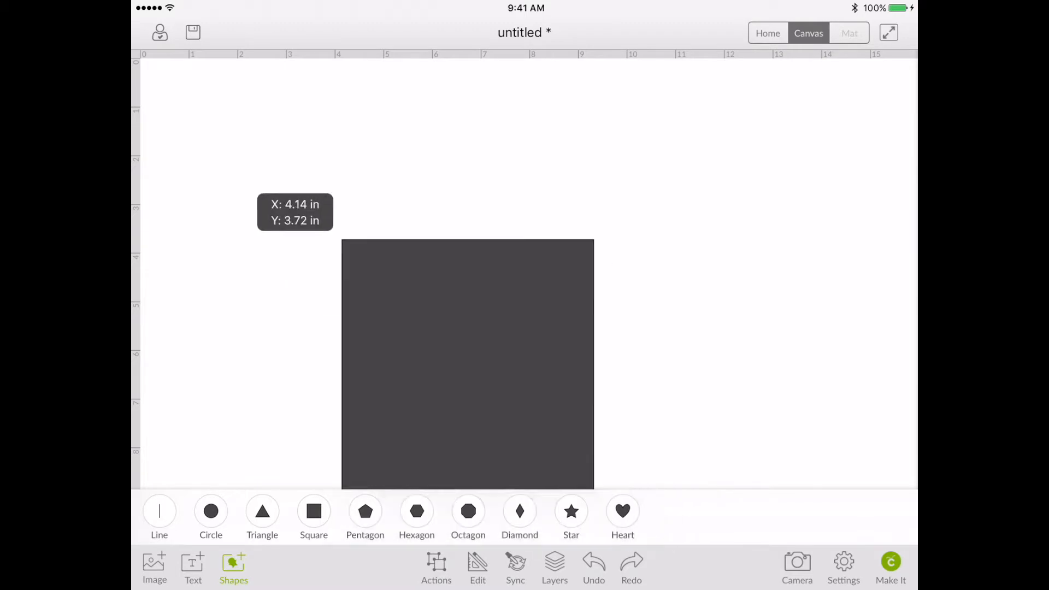
drag(467, 363, 276, 198)
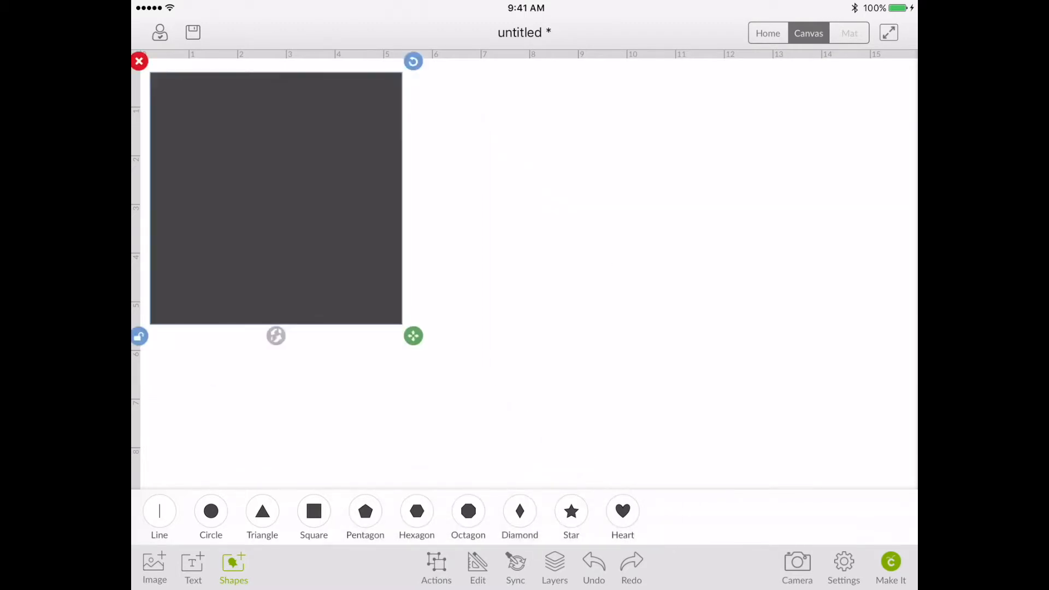
drag(414, 336, 449, 375)
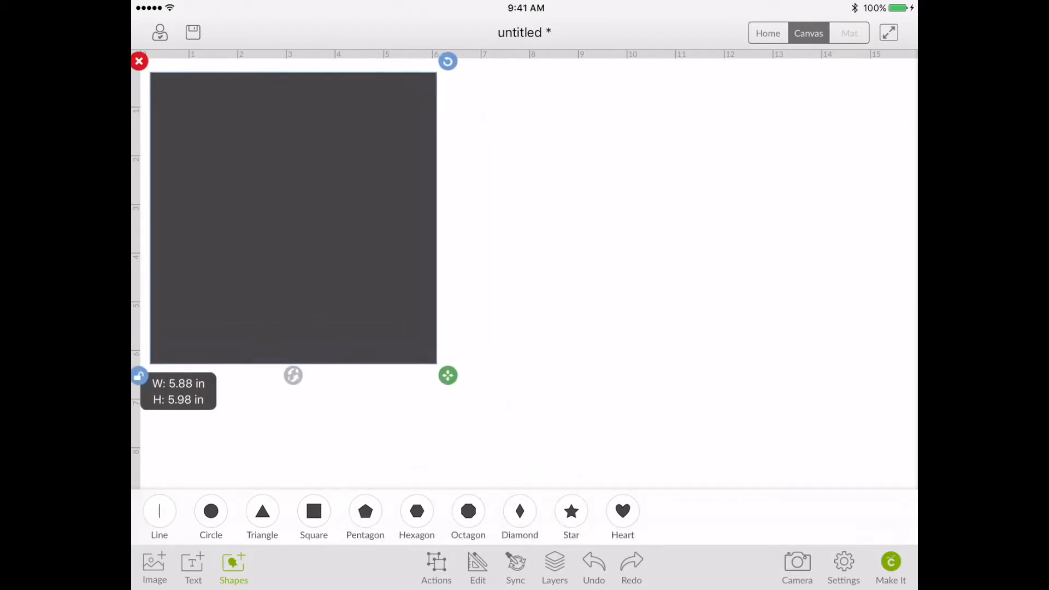
drag(449, 375, 498, 424)
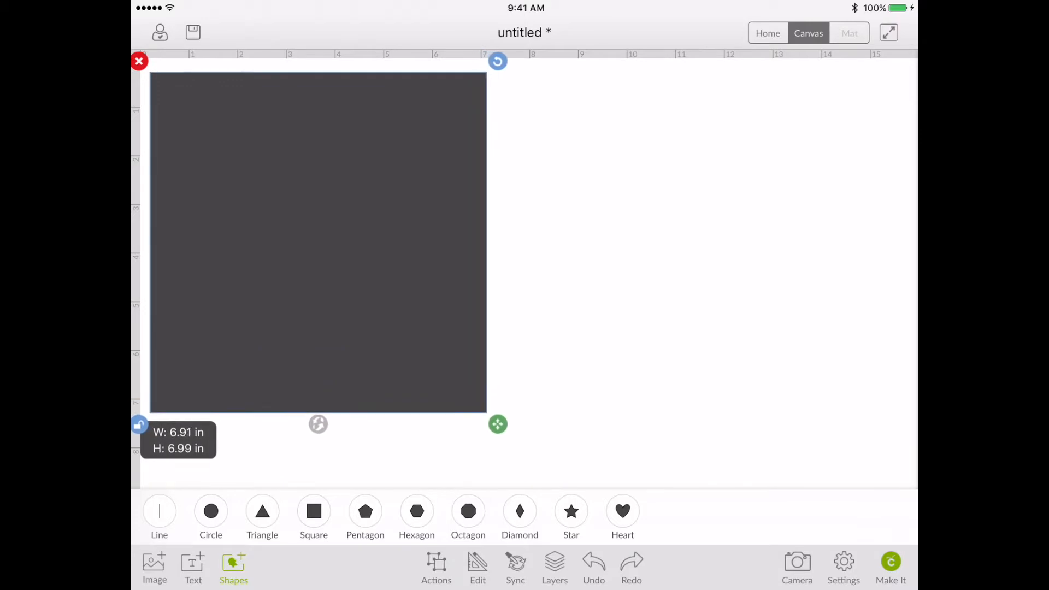
drag(498, 424, 520, 426)
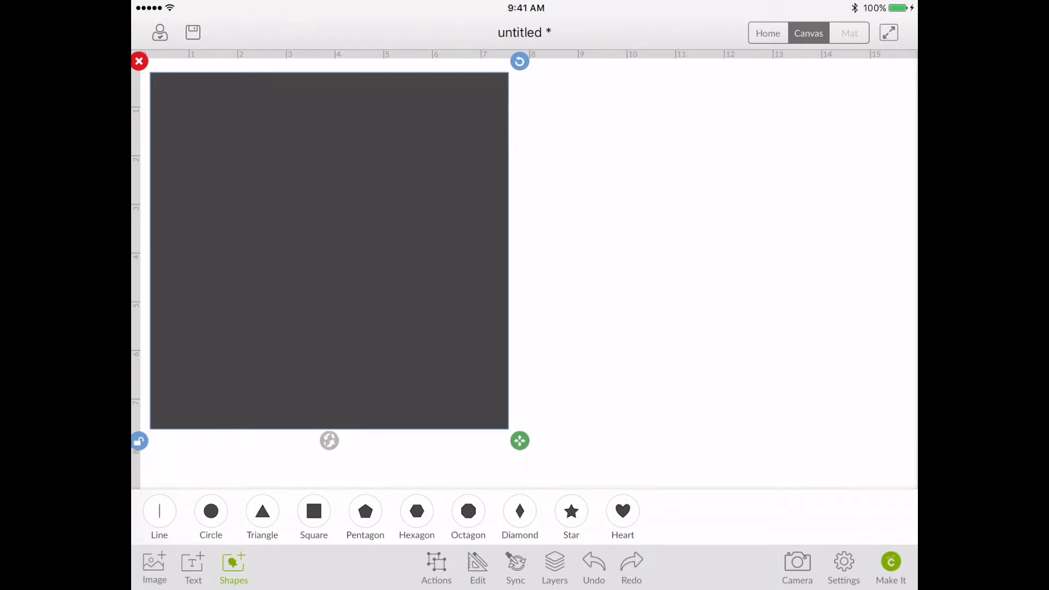
Step: Recolour the square's layer from dark grey to pale pink #E3D2D2
click(555, 567)
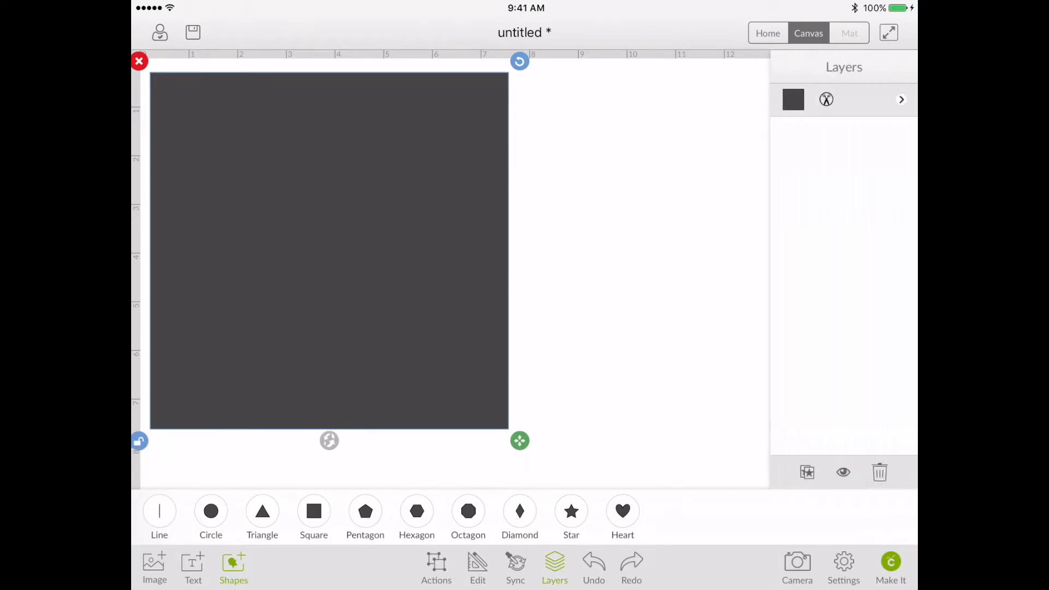
click(794, 99)
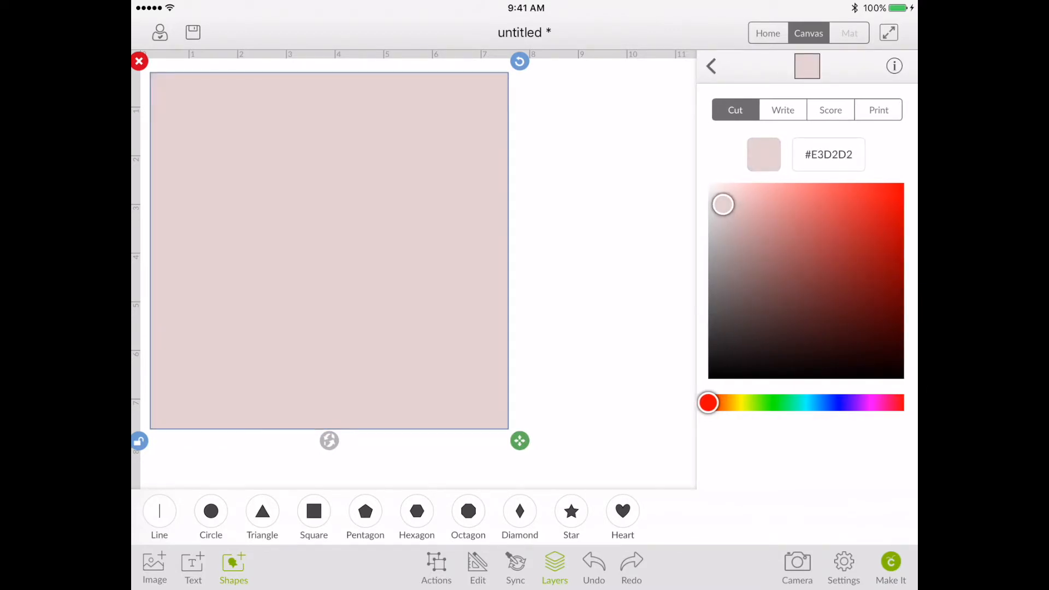
click(711, 65)
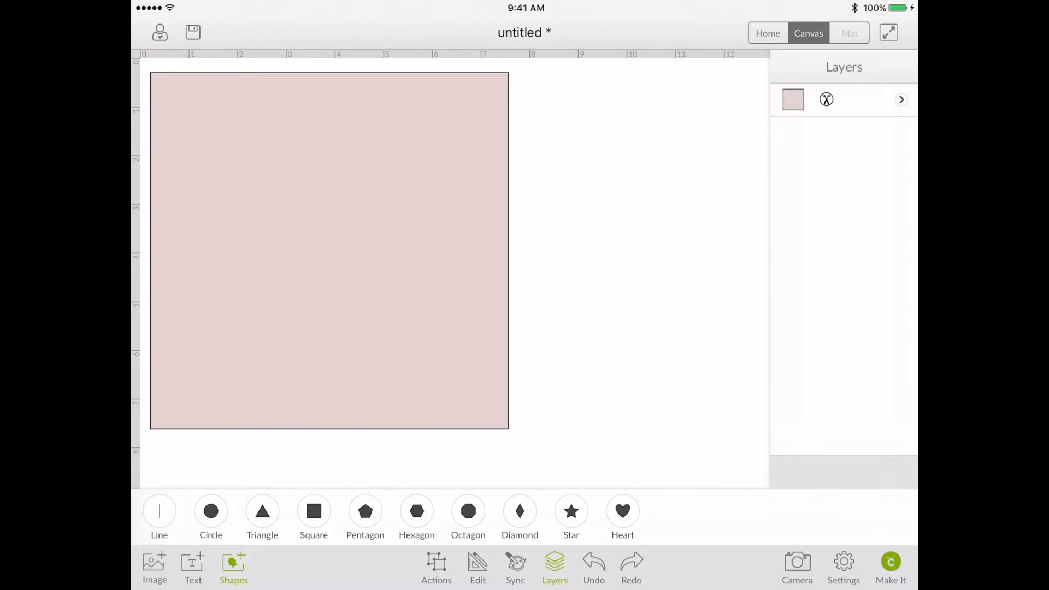
Step: Add Mr. Rex text Thanks, !, XOXO and Suzie as separate layers arranged on the square
click(193, 567)
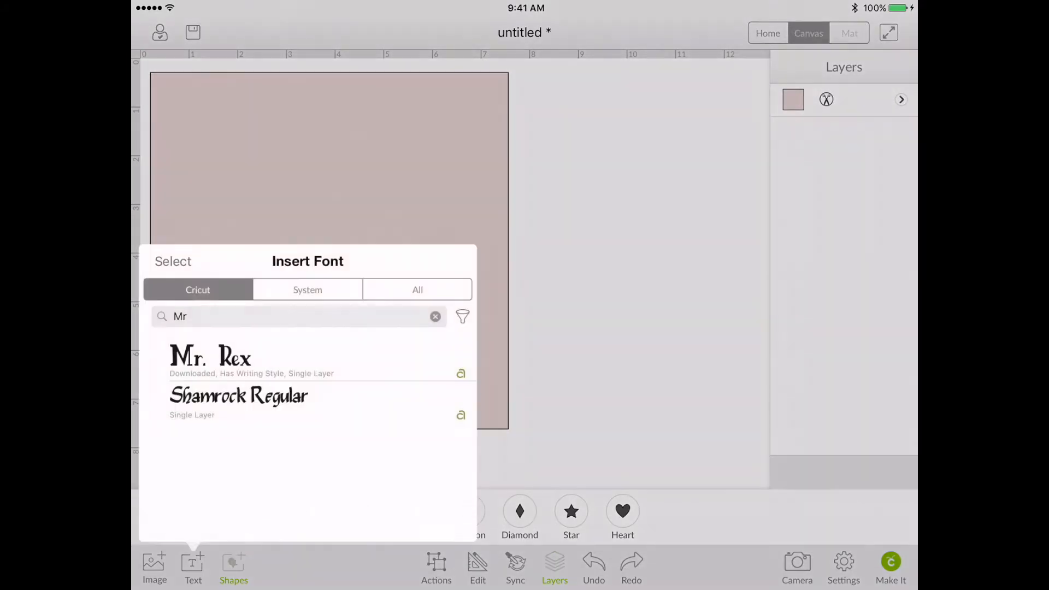
click(209, 359)
text(Tha)
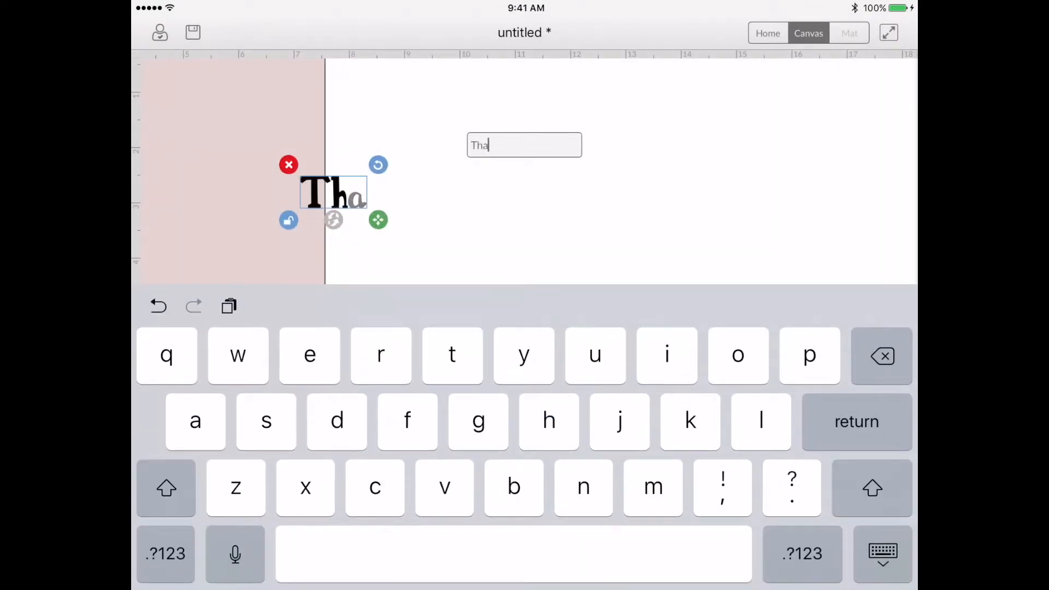
text(nks)
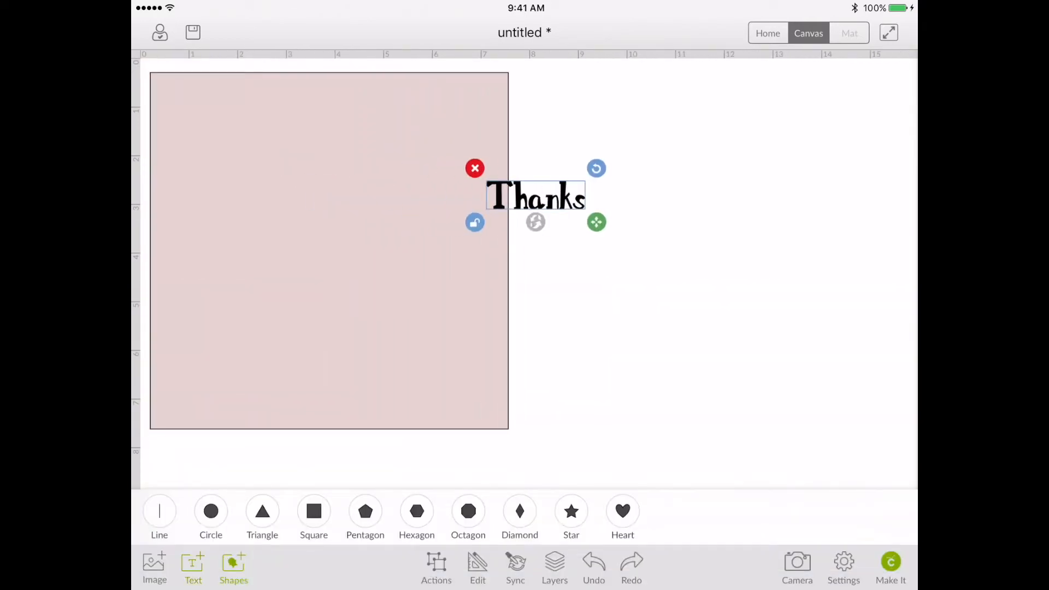
click(192, 568)
text(!)
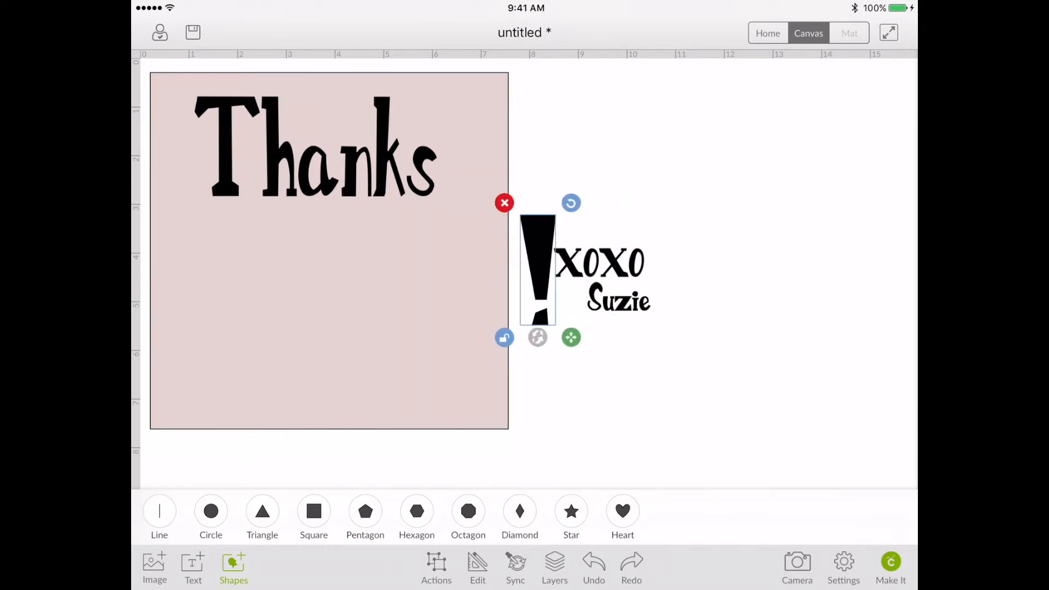
drag(537, 268, 314, 261)
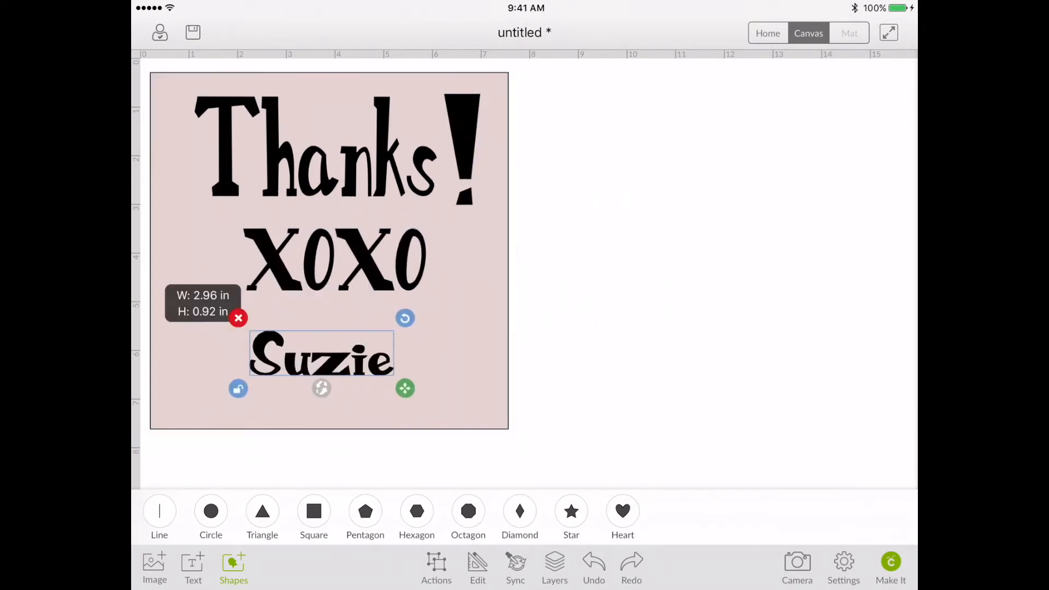
click(554, 568)
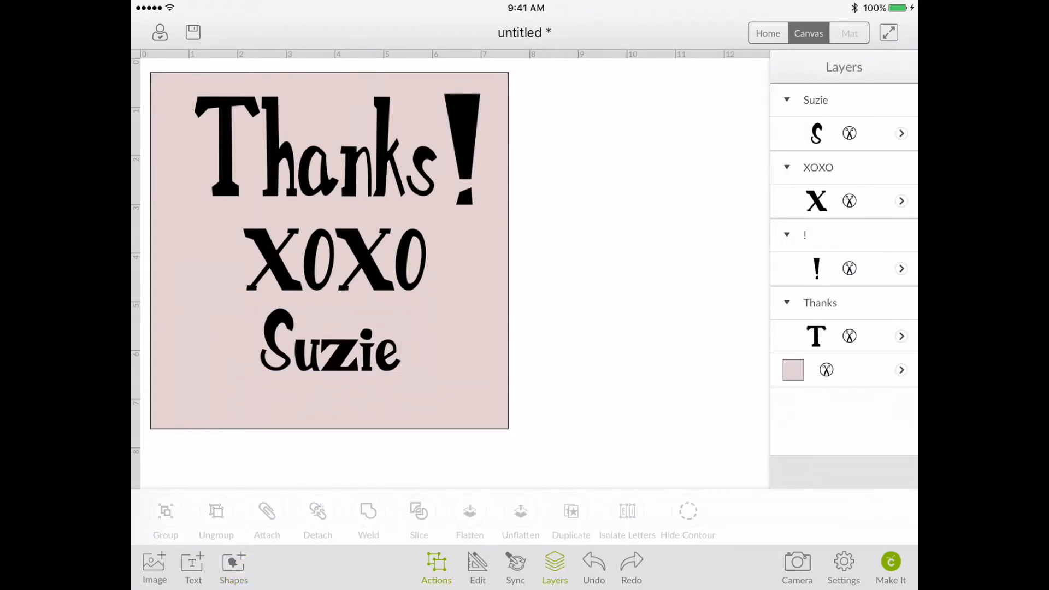
Step: Split Thanks and XOXO into separate letters and nudge neighbouring letters to overlap
click(816, 336)
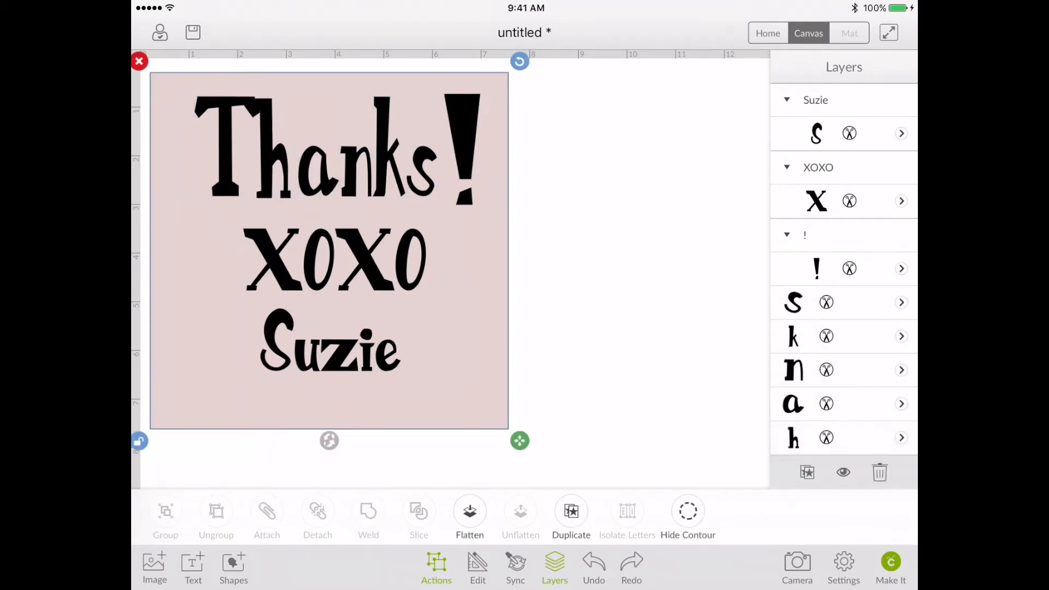
click(793, 404)
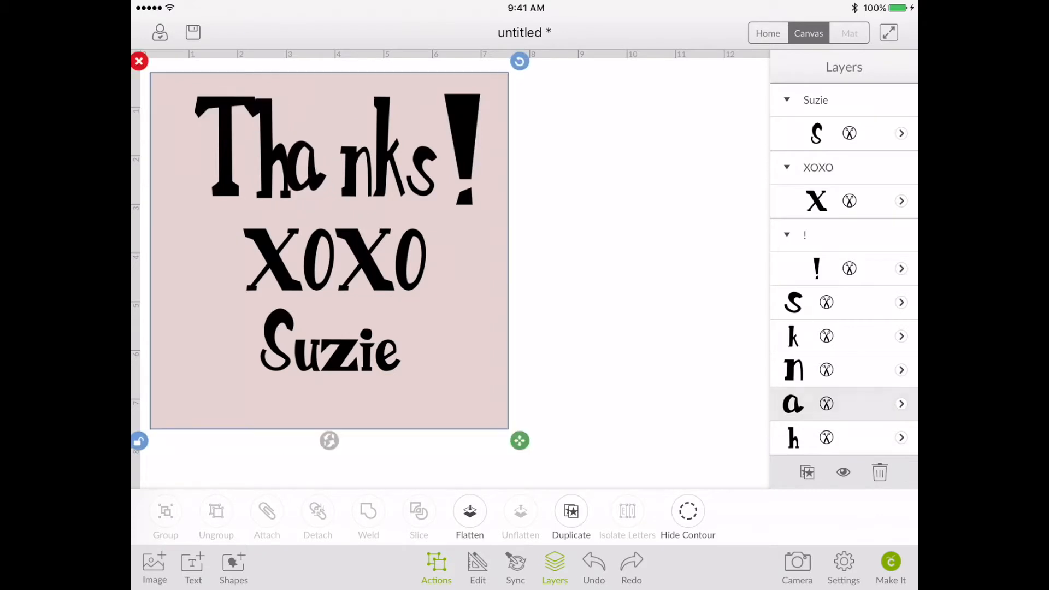
click(793, 337)
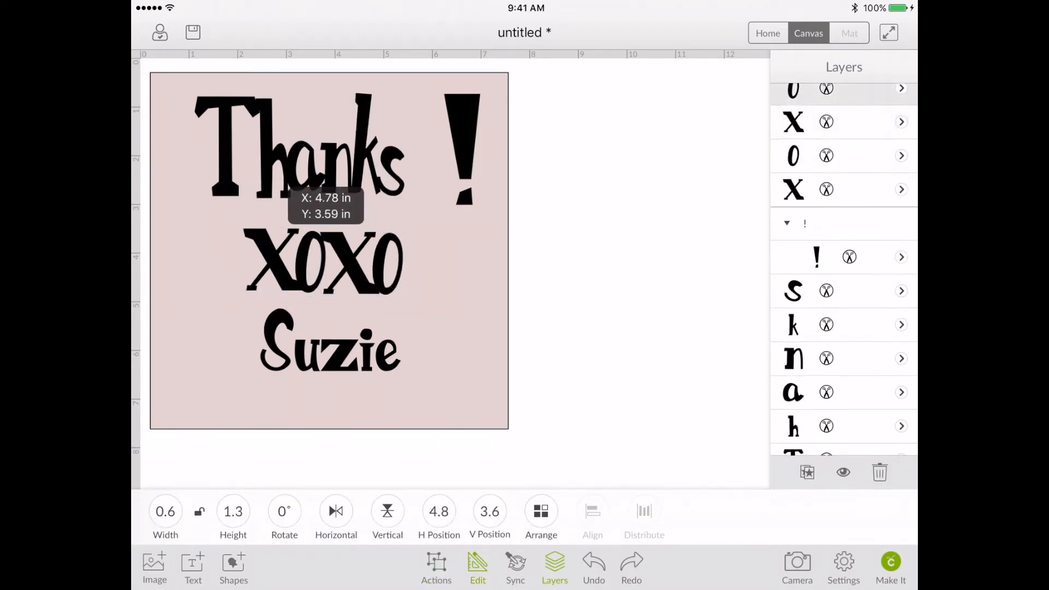
click(436, 568)
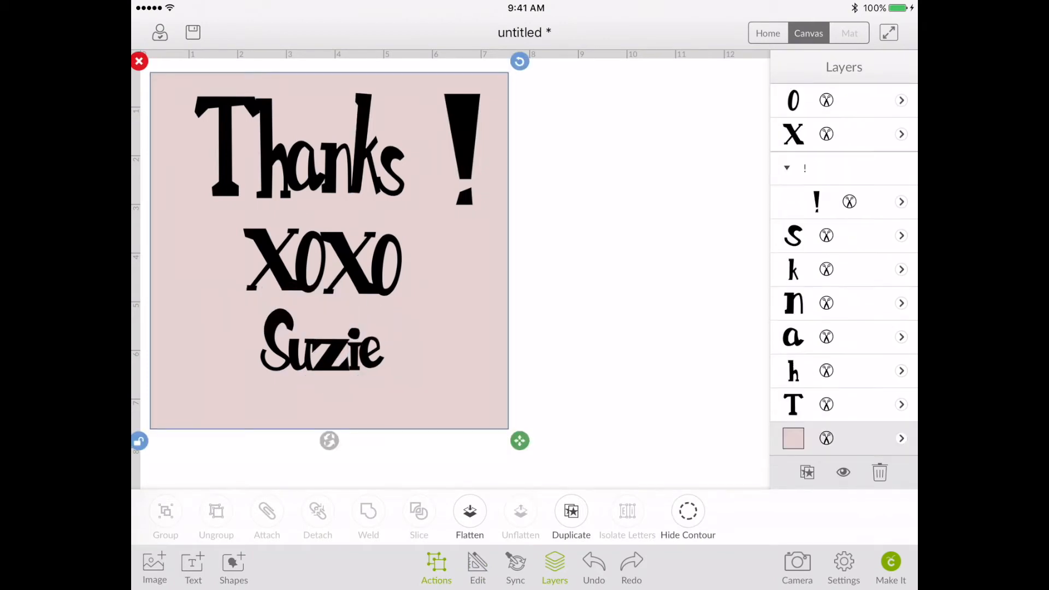
Step: Separate Suzie into individual letters so they can be overlapped
click(325, 347)
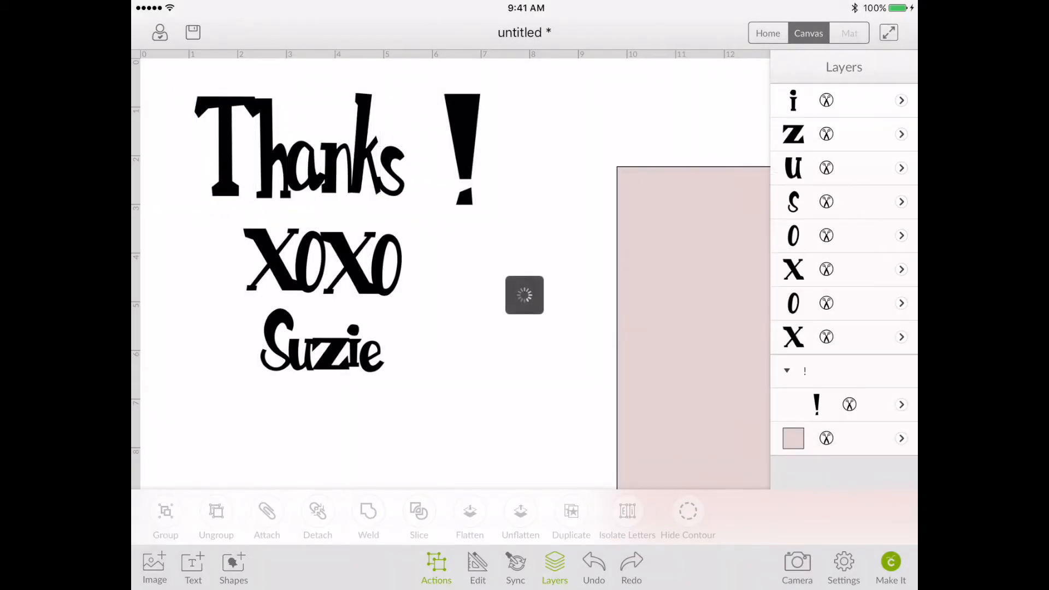
Step: Weld the four XOXO letters into one piece, leaving the exclamation mark selected separately
click(321, 263)
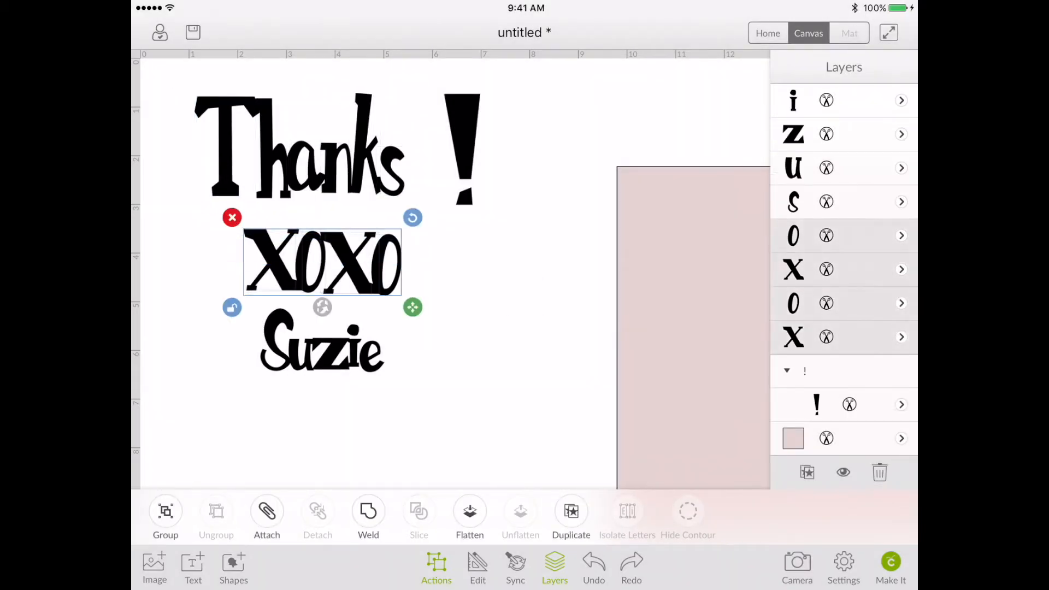
click(369, 511)
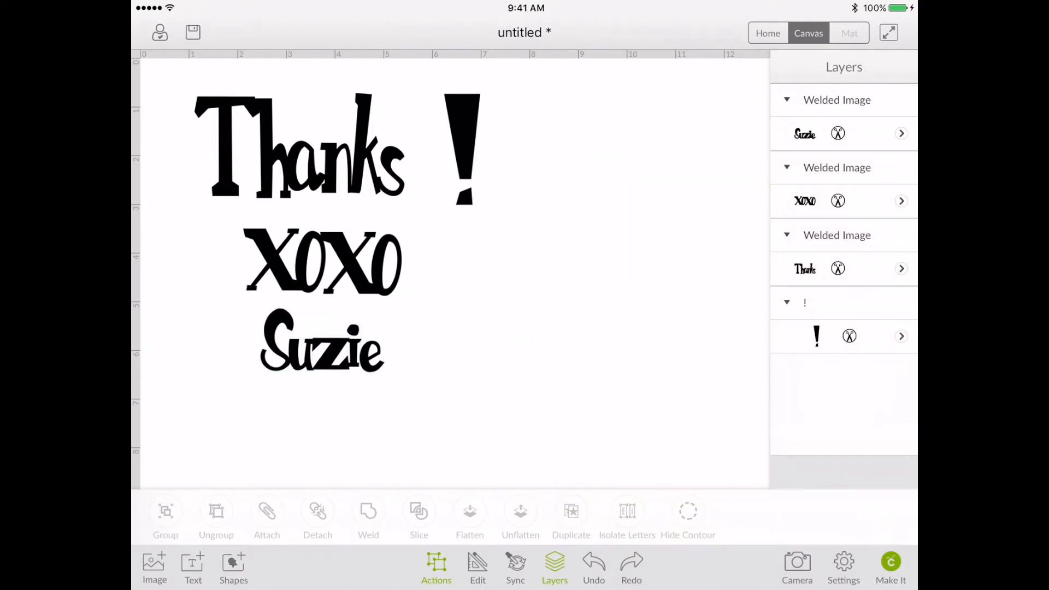
click(461, 147)
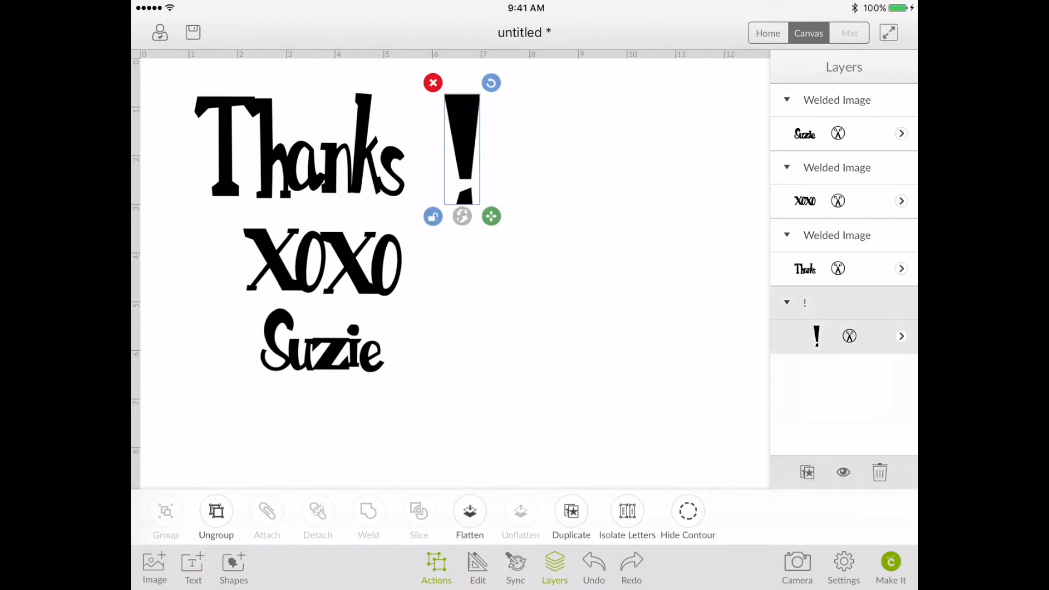